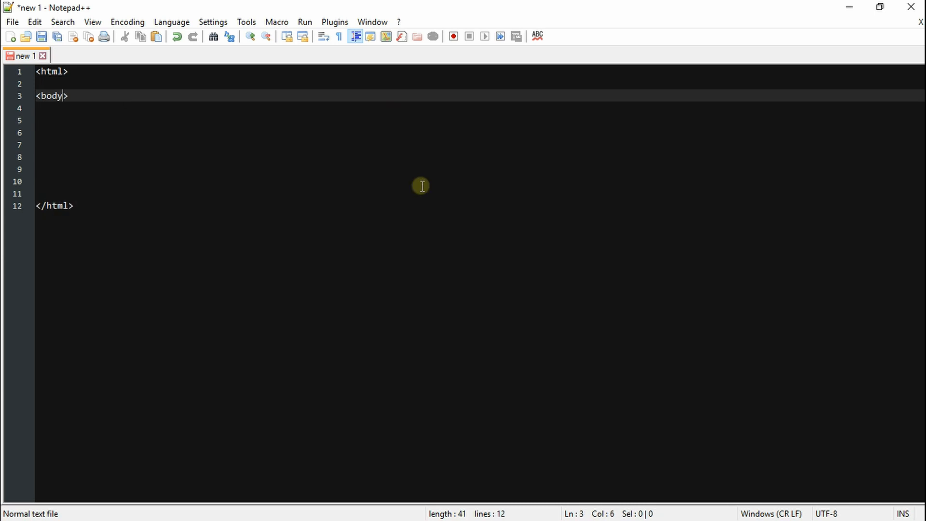
Write the body with paragraphs id="savedText" and id="openedText" in the HTML skeleton.
{"action": "type", "text": "</>"}
{"action": "left_click", "coordinate": [479, 108]}
{"action": "type", "text": "<p >"}
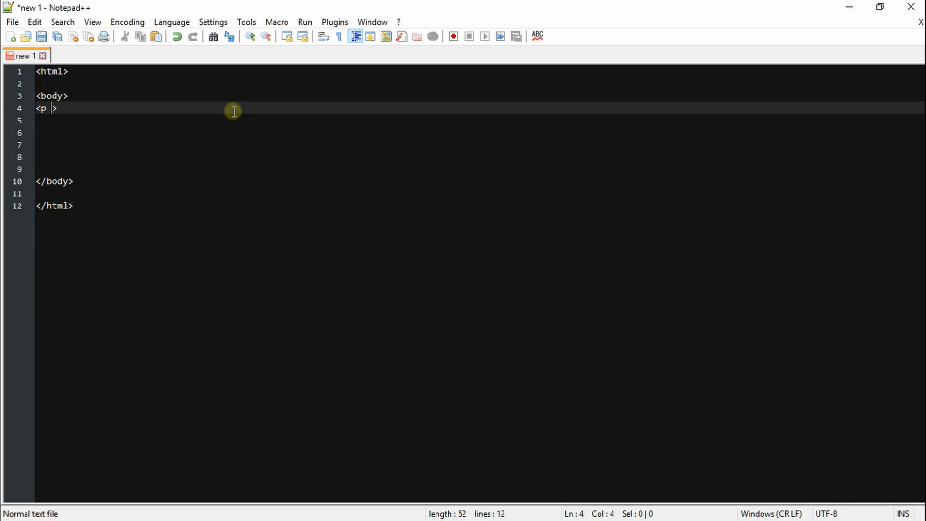
{"action": "type", "text": "id"}
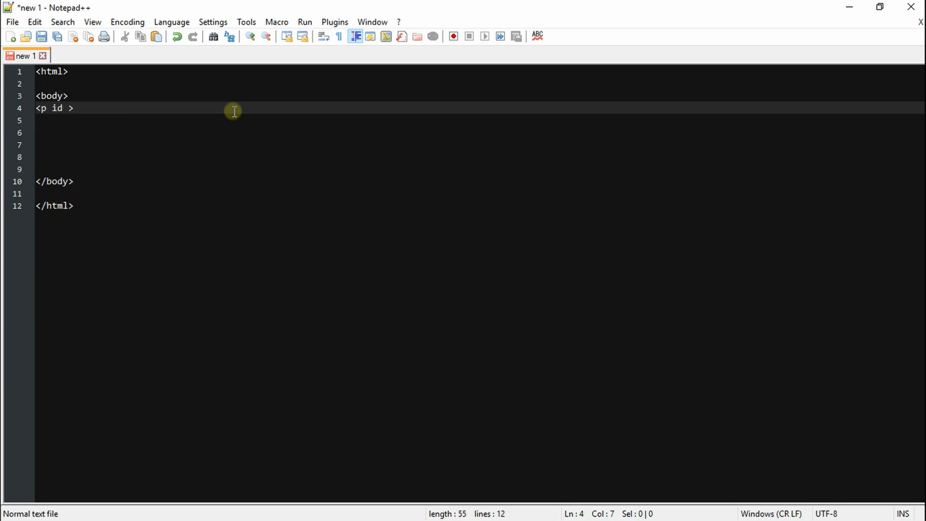
{"action": "type", "text": "=\"\""}
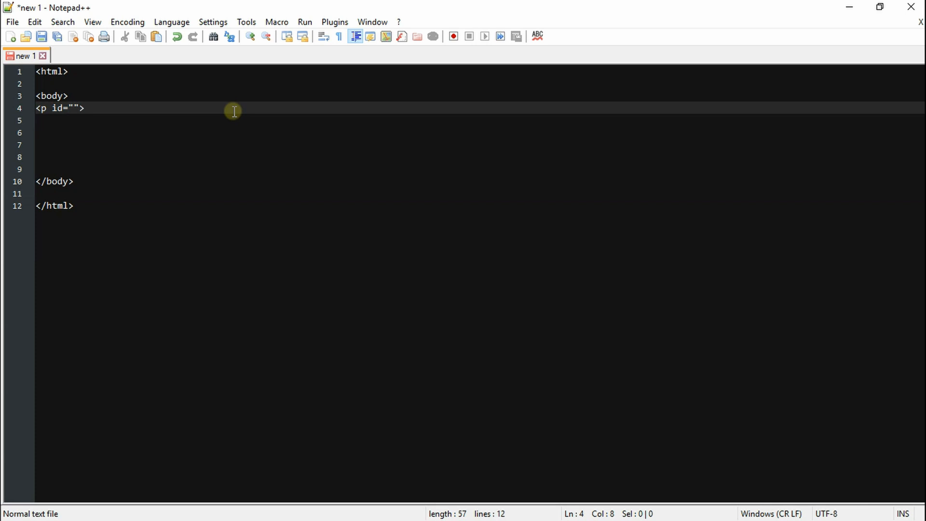
{"action": "type", "text": "savedText> </p>"}
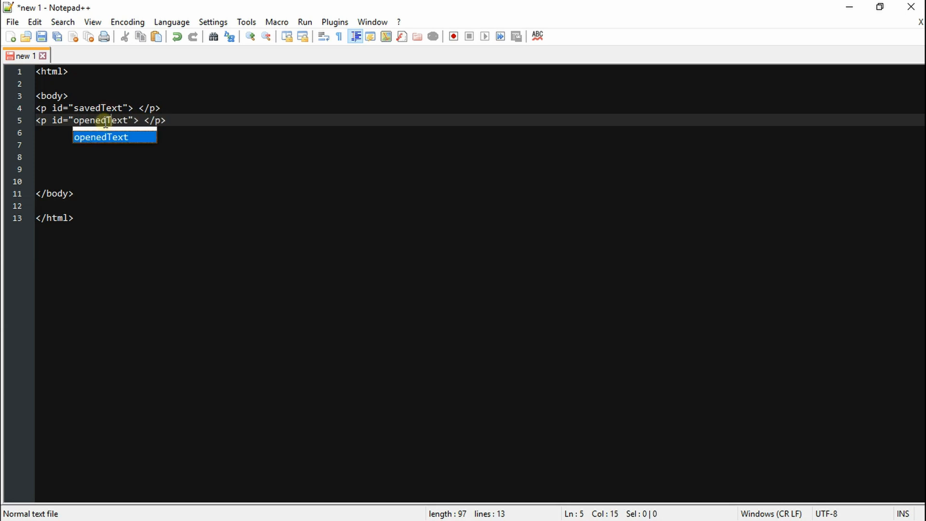
Add <input type="text" id="input"/>, a SAVE button with onclick="save", and empty script tags.
{"action": "type", "text": "<in>"}
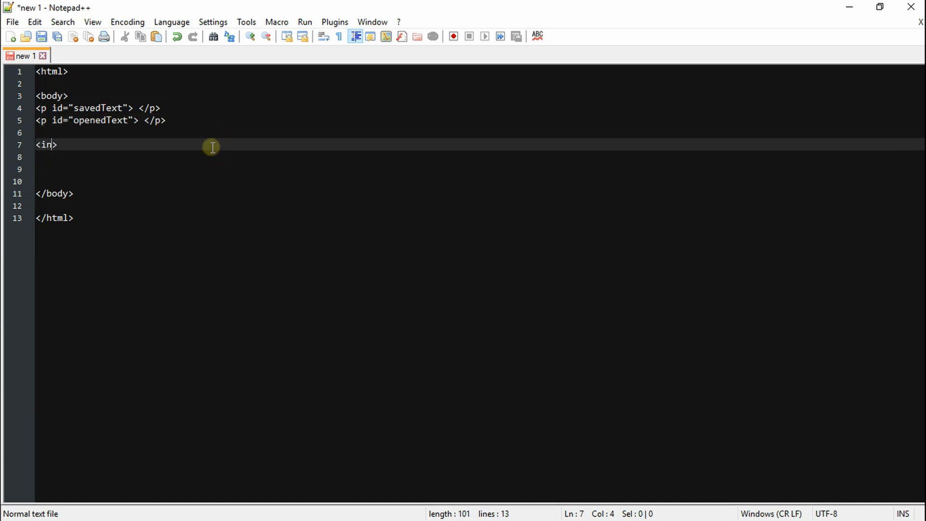
{"action": "type", "text": "put type"}
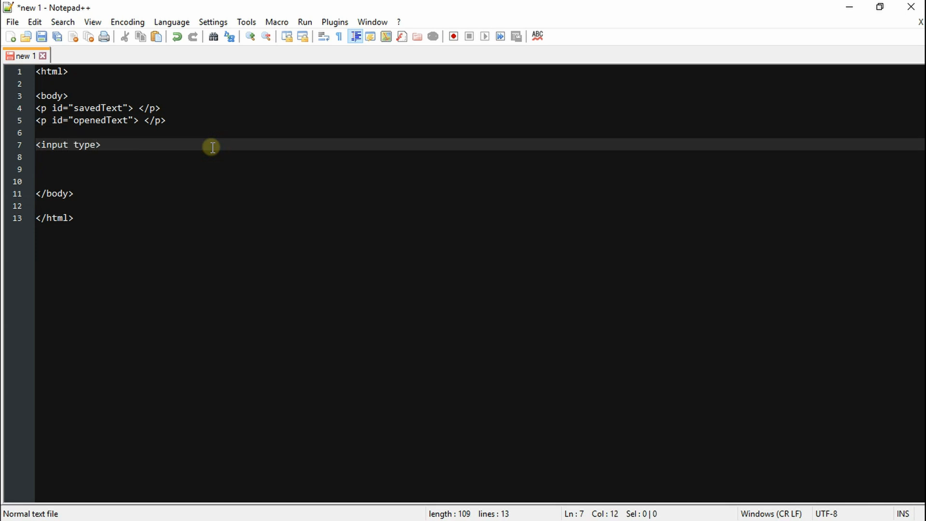
{"action": "type", "text": "\"text\""}
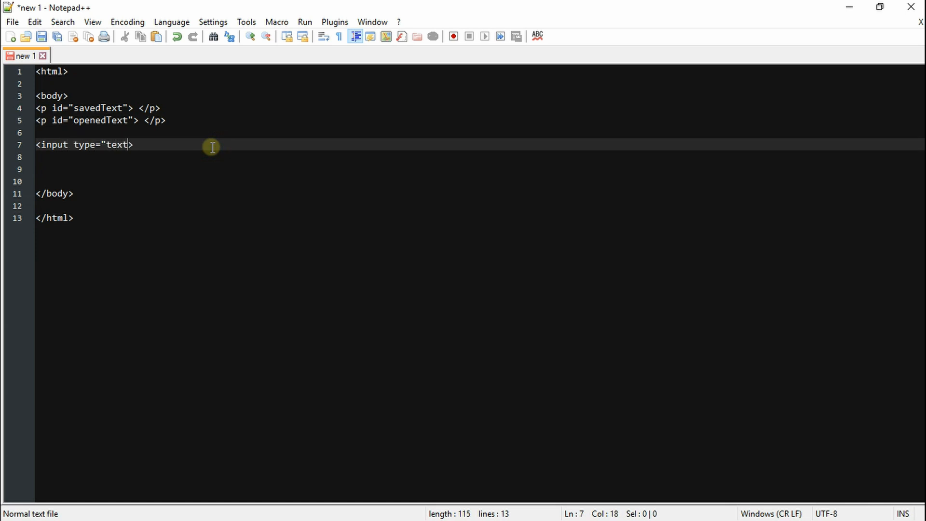
{"action": "type", "text": "id=\"input\"/"}
{"action": "left_click", "coordinate": [480, 156]}
{"action": "type", "text": "<butt>"}
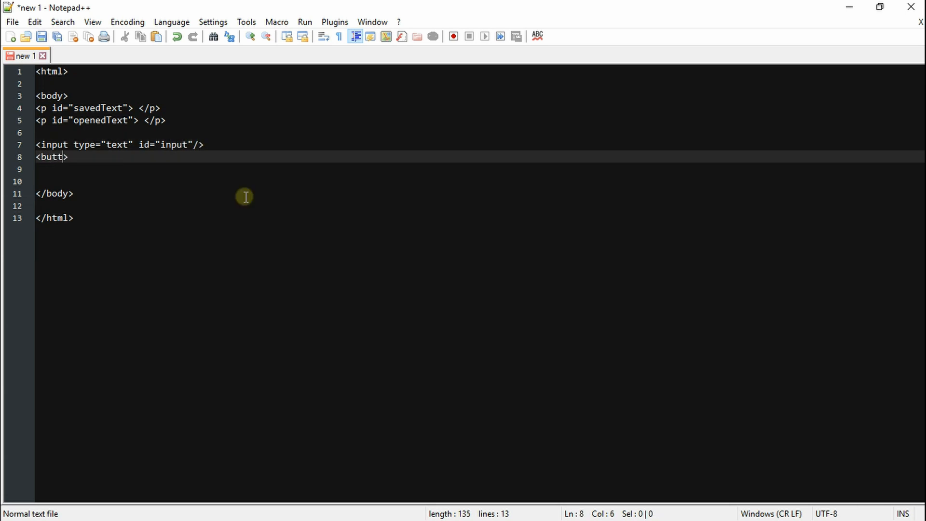
{"action": "type", "text": "on onclick=\"save\""}
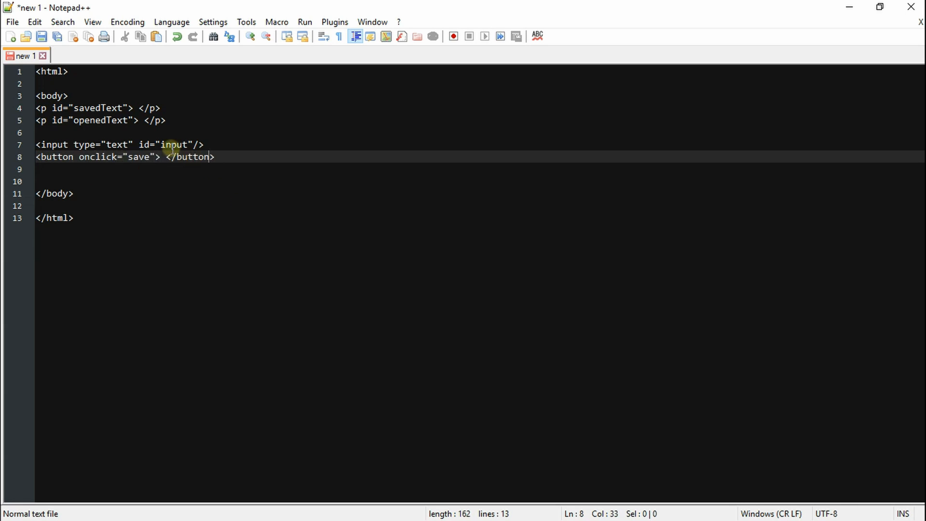
{"action": "type", "text": "SAVE"}
{"action": "type", "text": "<script>"}
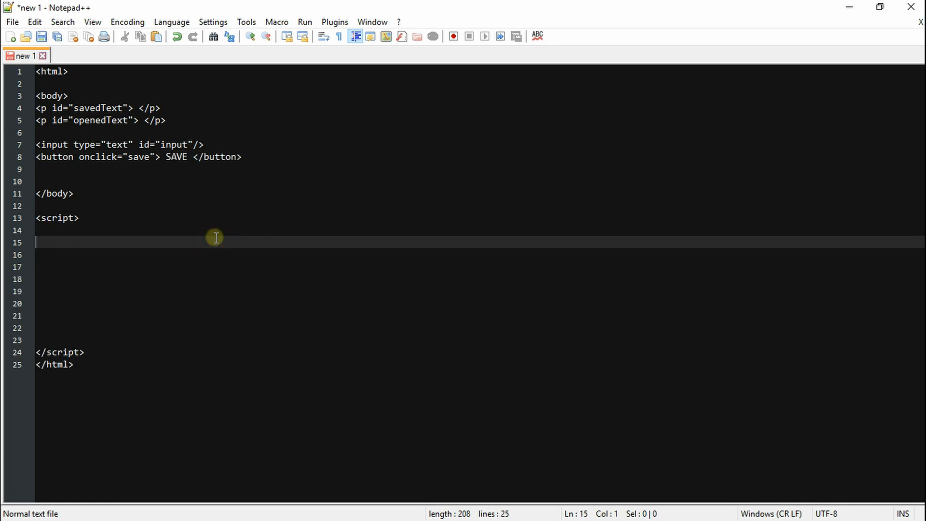
Declare var storedItem = localStorage.getItem("storedItem") at the top of the script.
{"action": "type", "text": "var stor"}
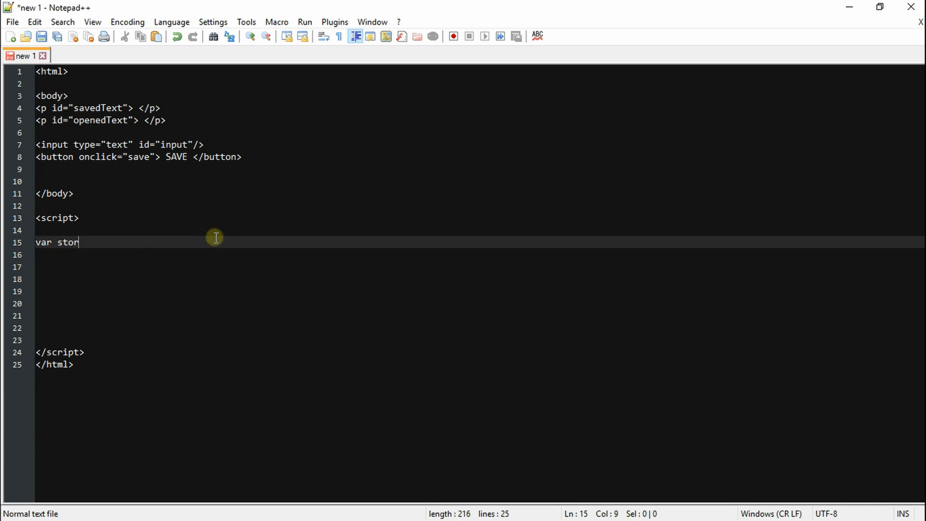
{"action": "type", "text": "edItem = localStorage"}
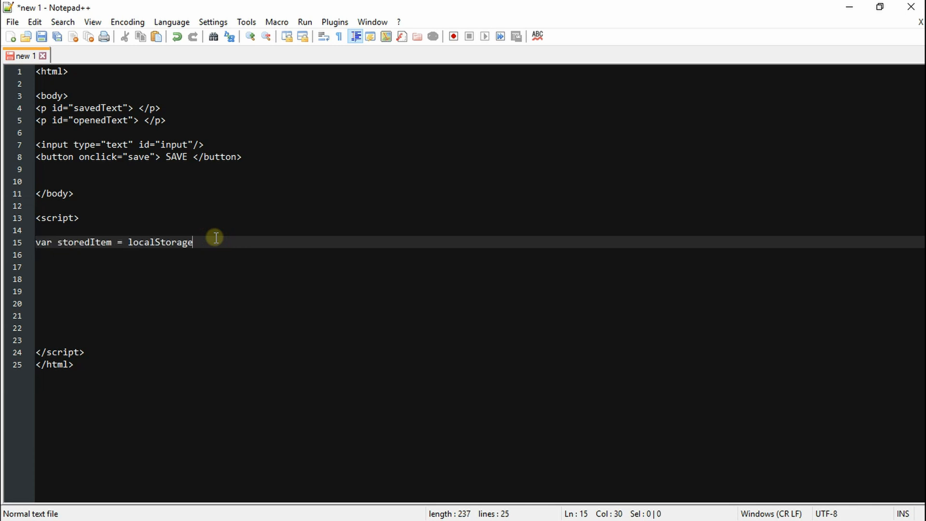
{"action": "type", "text": ".getItem()"}
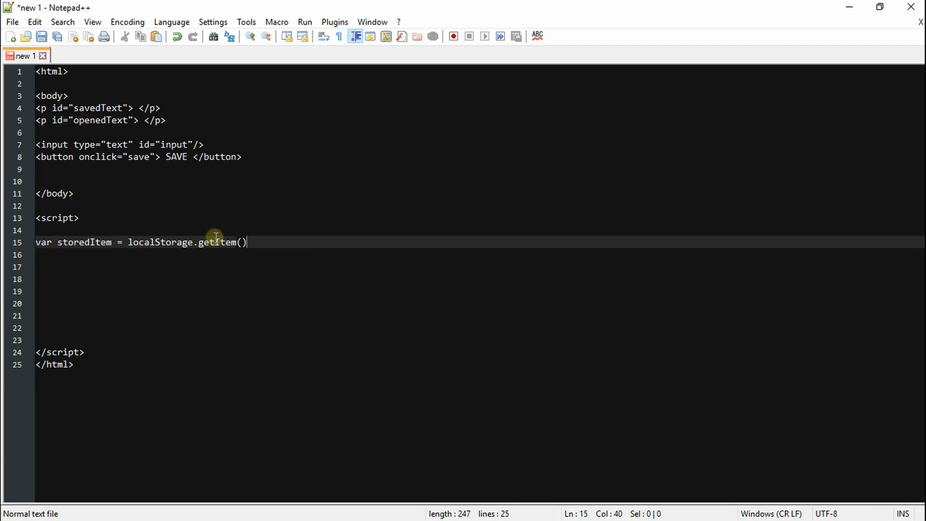
{"action": "type", "text": "\"storedItem\""}
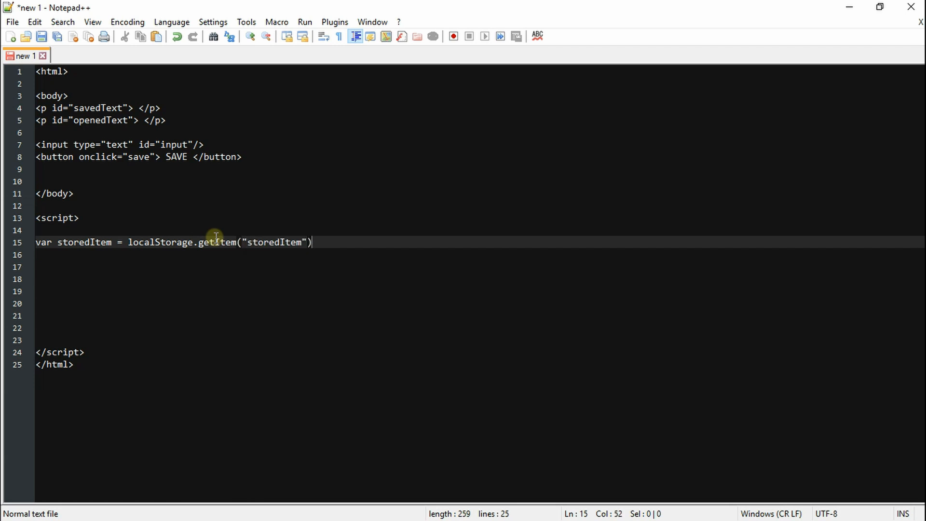
Make onclick call save() and start function save(){ with its first variable.
{"action": "type", "text": ";"}
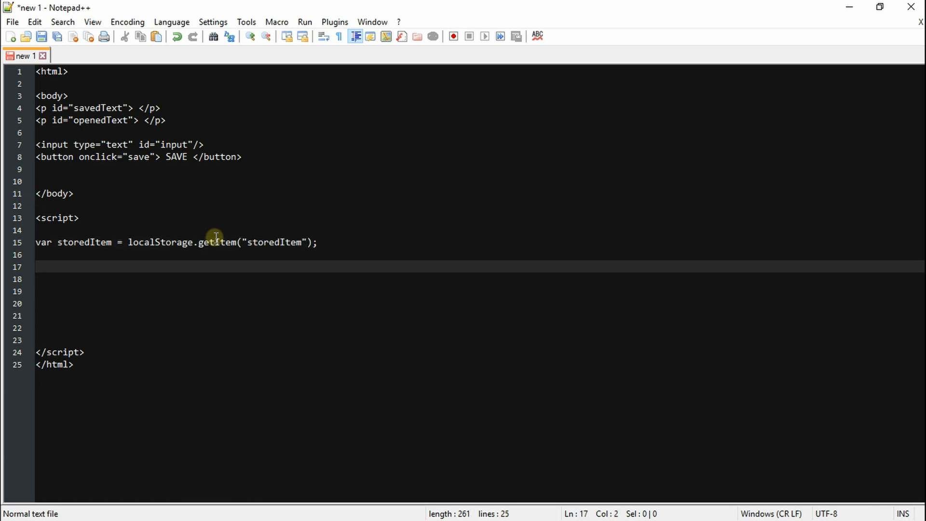
{"action": "type", "text": "function"}
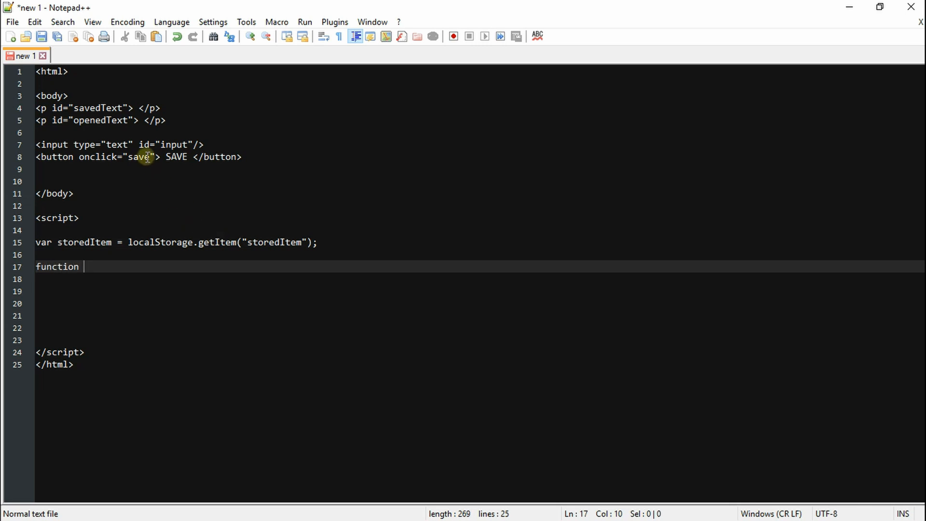
{"action": "type", "text": "()"}
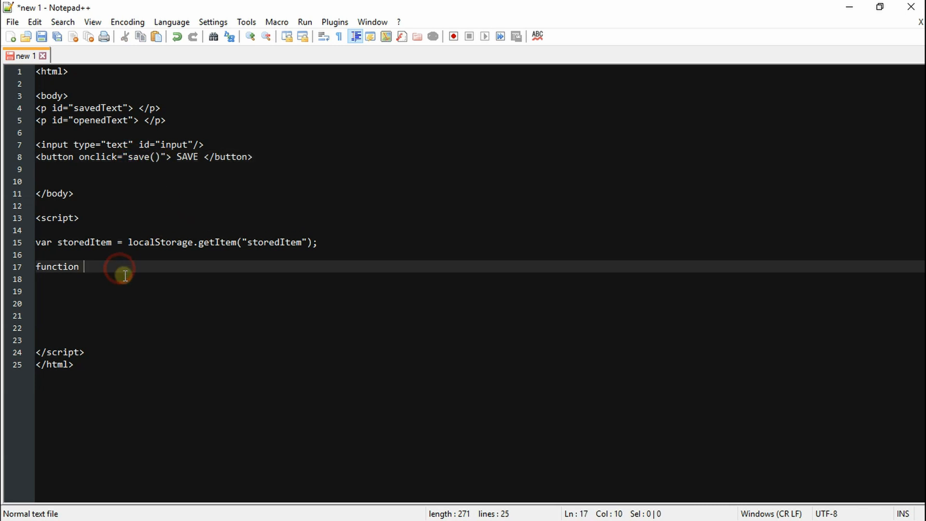
{"action": "type", "text": "save(){"}
{"action": "left_click", "coordinate": [480, 291]}
{"action": "type", "text": "var It"}
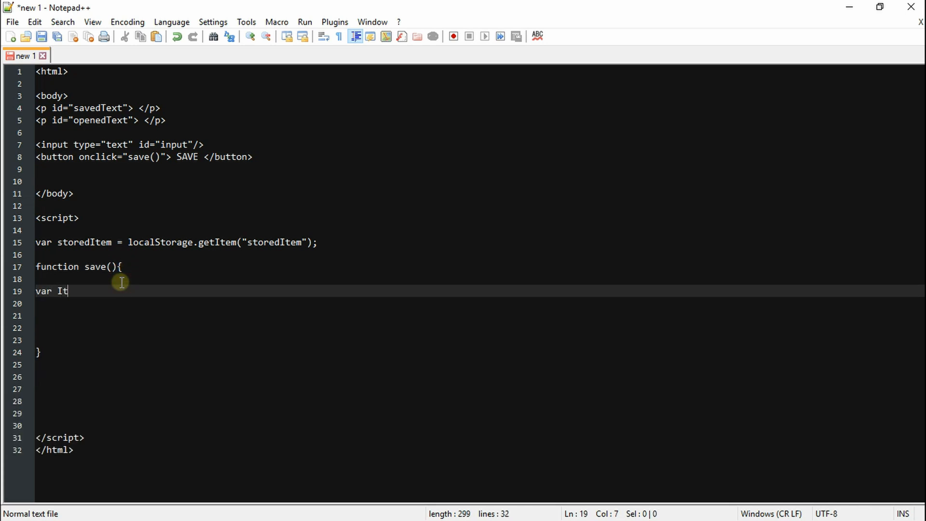
Set var item to document.getElementById("input").value inside save().
{"action": "type", "text": "em ="}
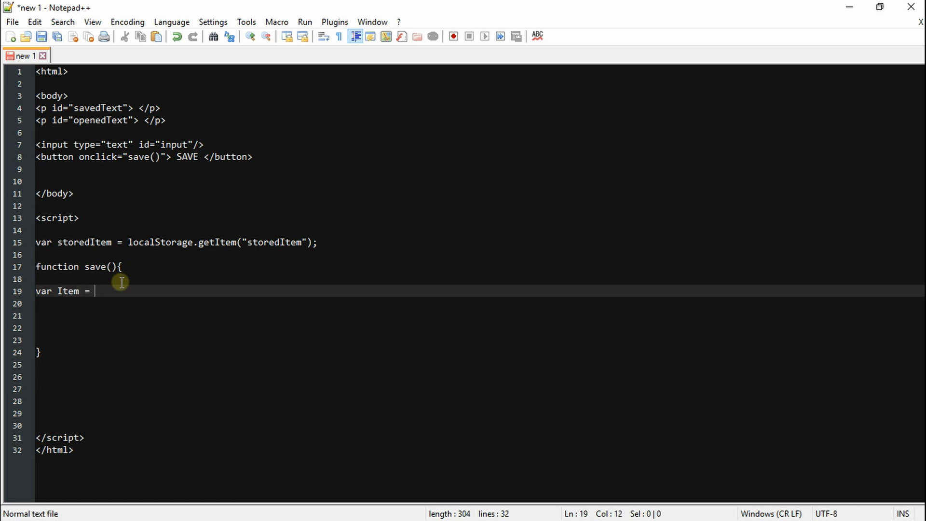
{"action": "type", "text": "document"}
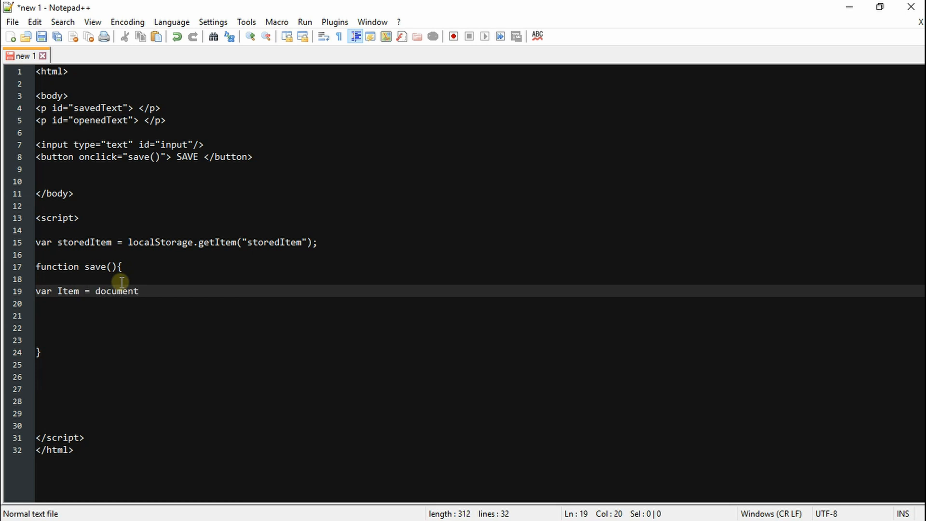
{"action": "type", "text": ".getElementById(\"\")"}
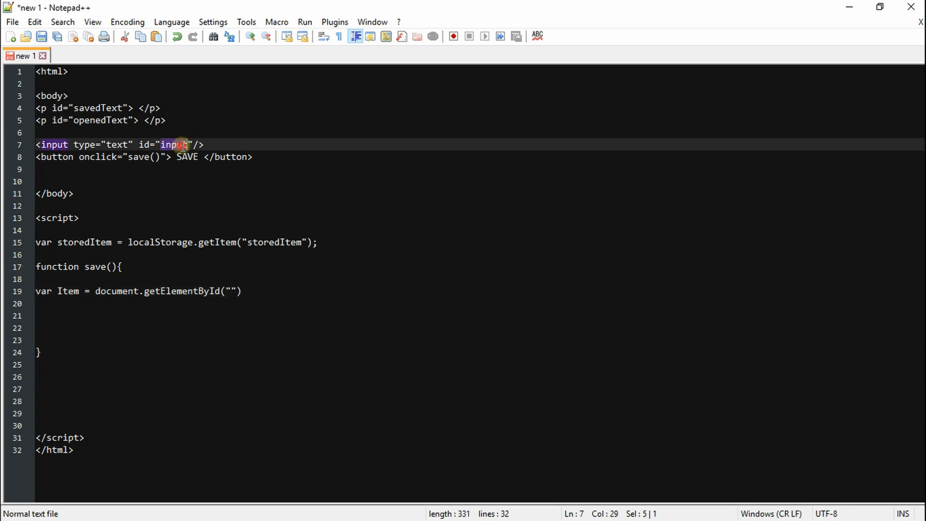
{"action": "left_click", "coordinate": [230, 291]}
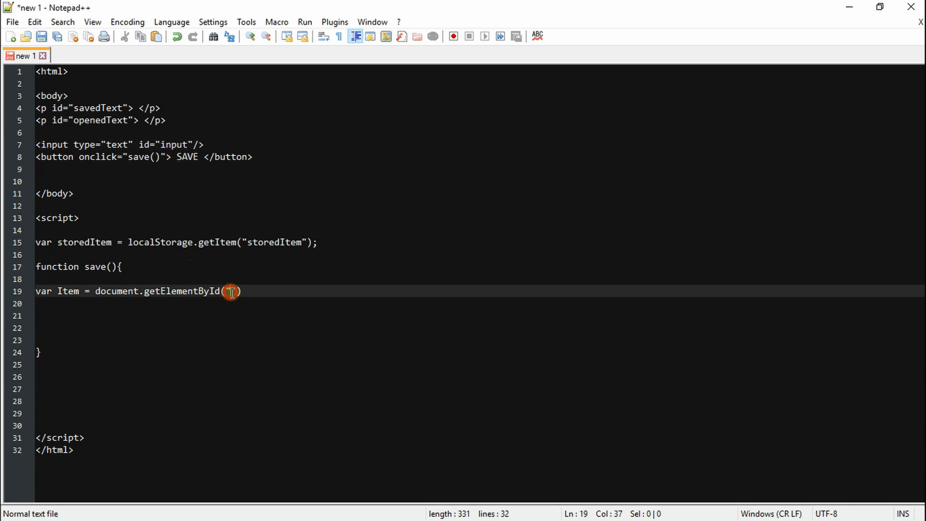
{"action": "type", "text": "\"input\").v"}
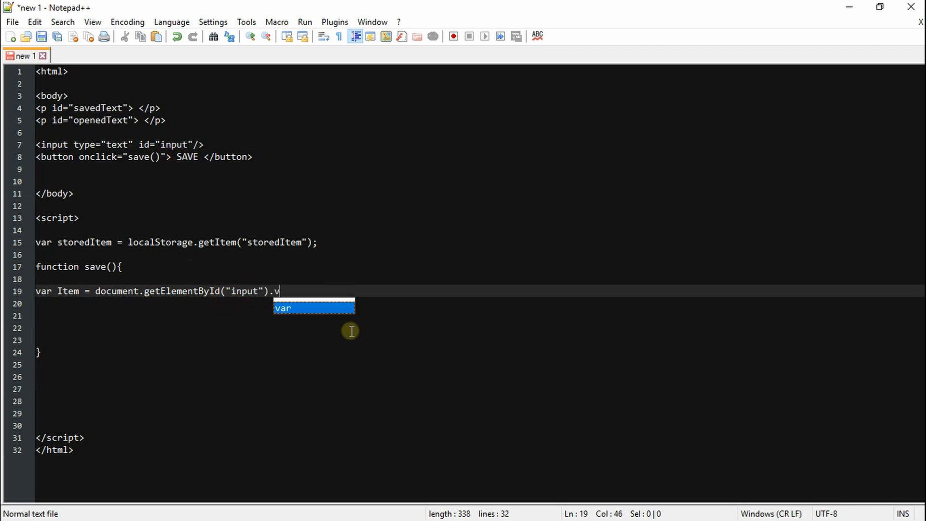
{"action": "type", "text": "alue;"}
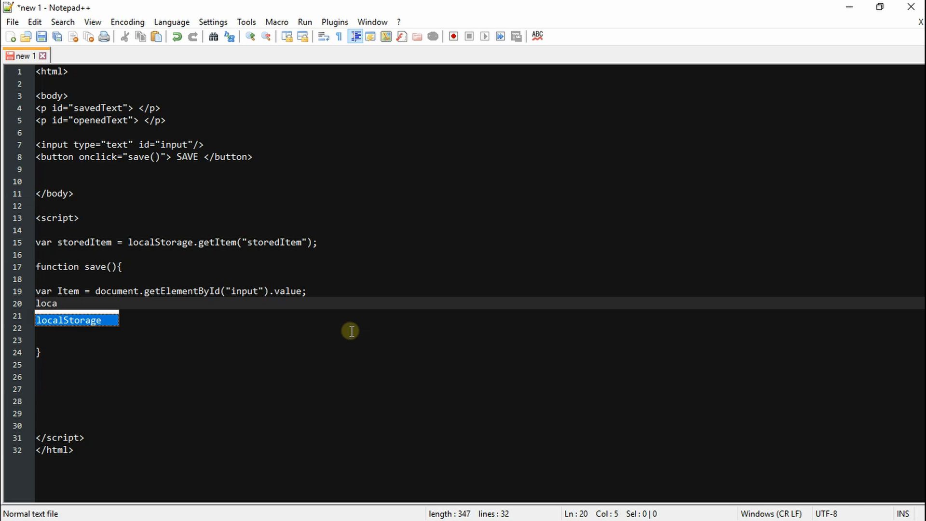
Store the item with localStorage.setItem("storedItem", item);.
{"action": "type", "text": "localStorage.set"}
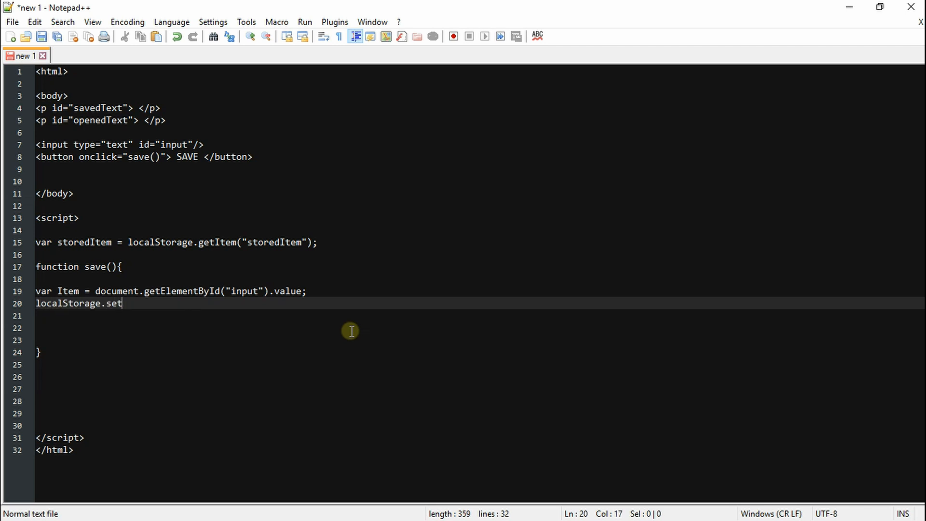
{"action": "double_click", "coordinate": [83, 242]}
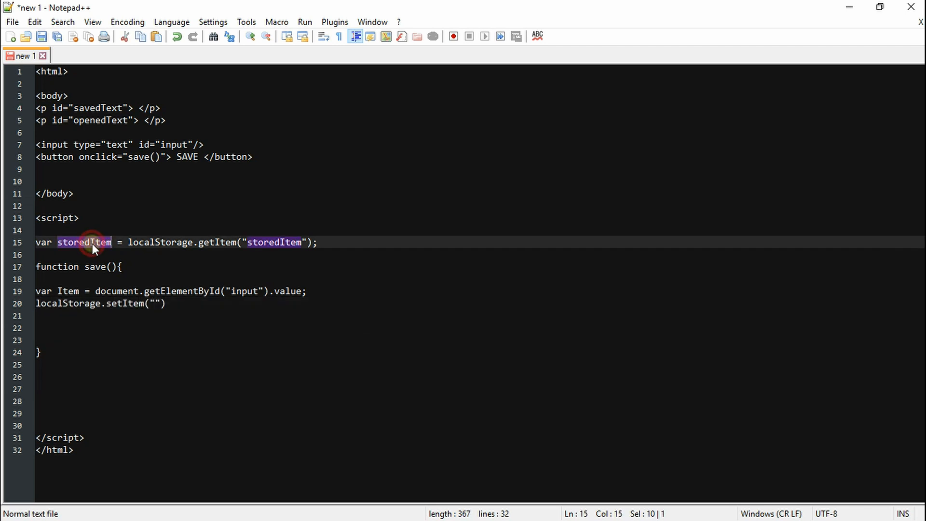
{"action": "type", "text": "storedItem"}
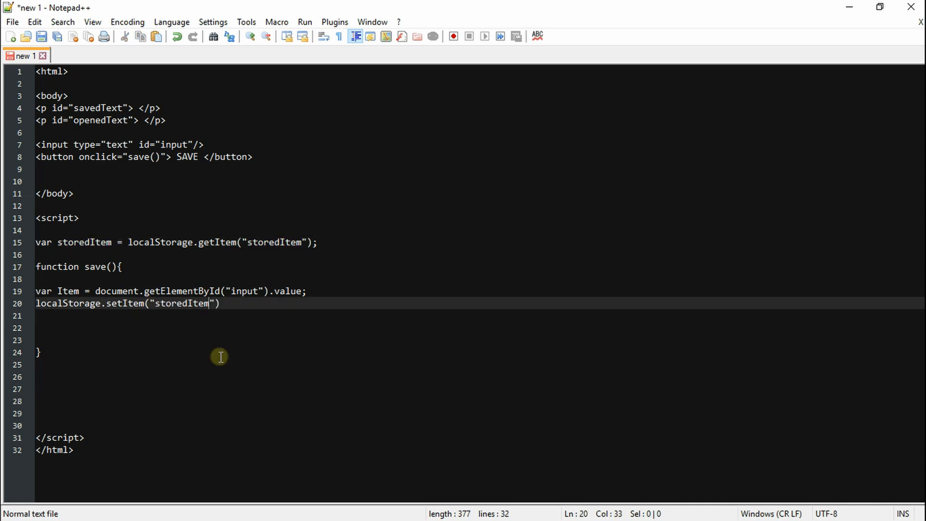
{"action": "type", "text": ", item);"}
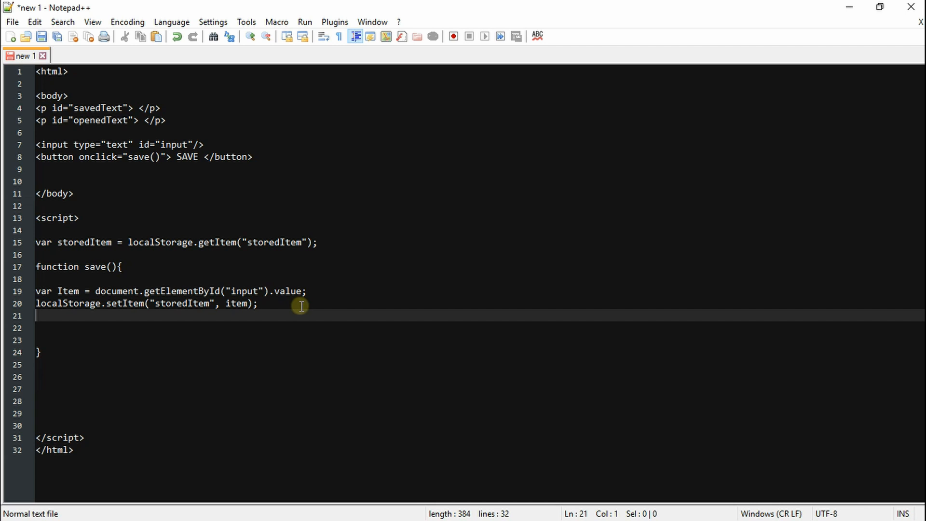
Show item + " SAVED" in the savedText paragraph and begin the next function.
{"action": "type", "text": "document.getElementById(\"\")"}
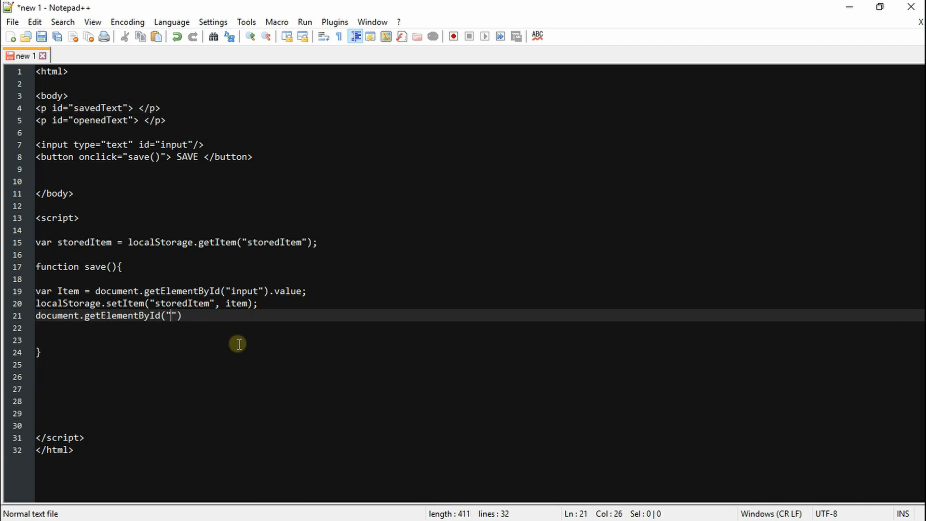
{"action": "type", "text": "savedText"}
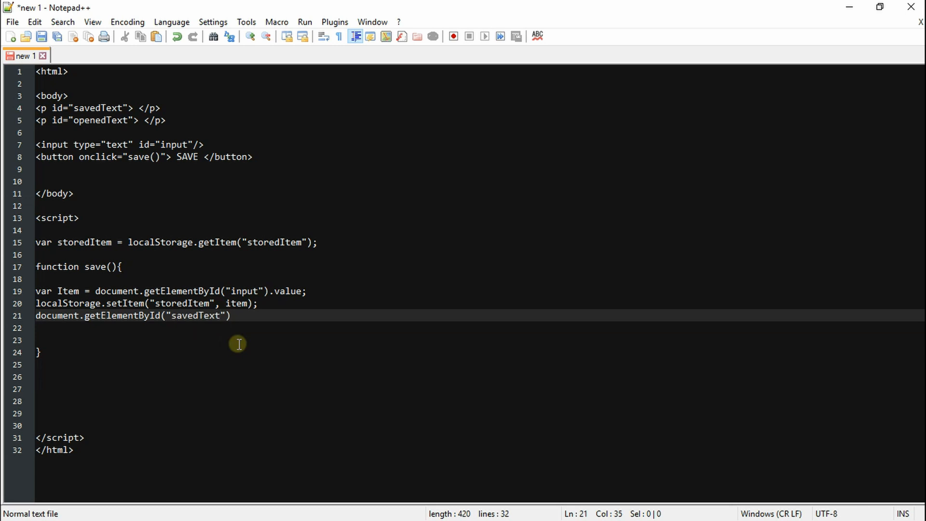
{"action": "type", "text": ".innerHTML"}
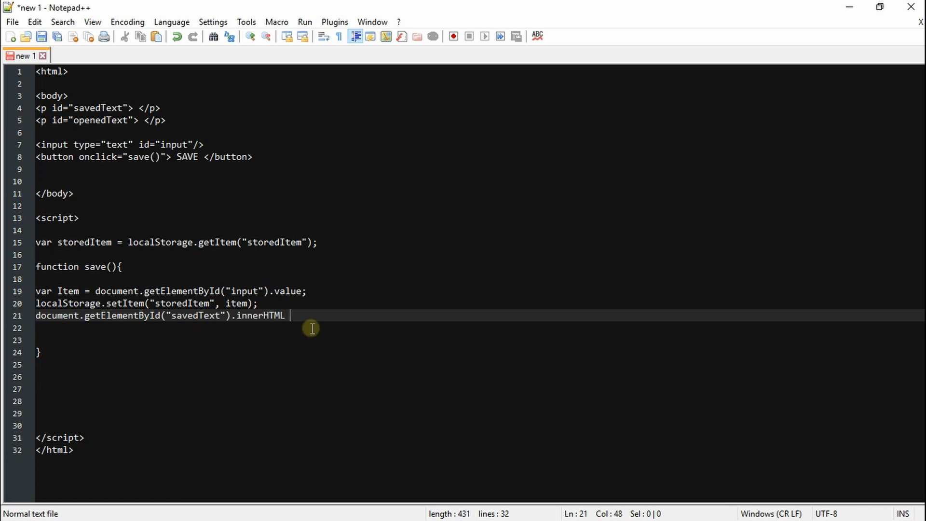
{"action": "type", "text": "= item +"}
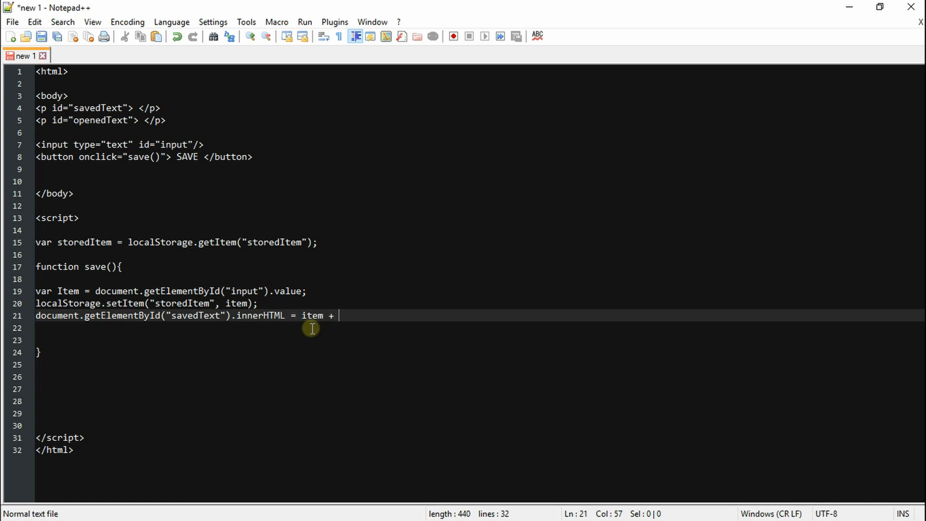
{"action": "type", "text": "\" SAVED\";"}
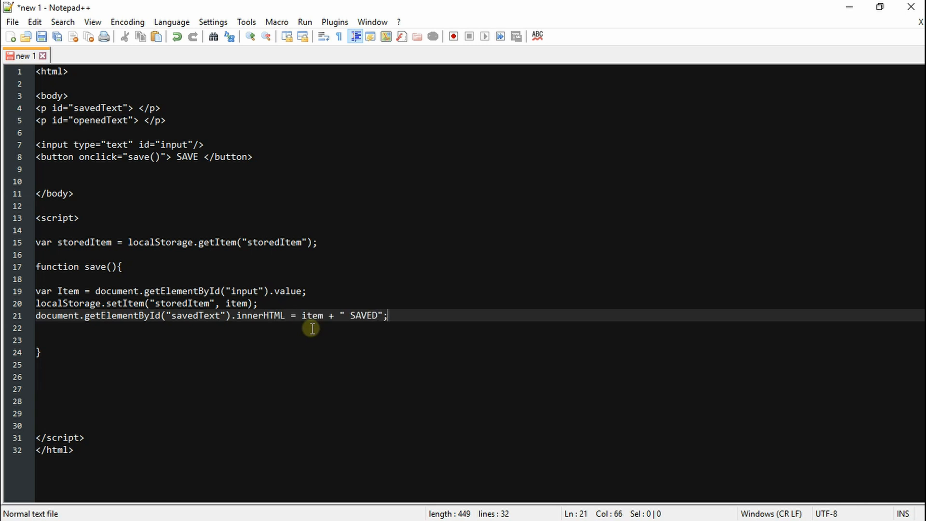
{"action": "type", "text": "function"}
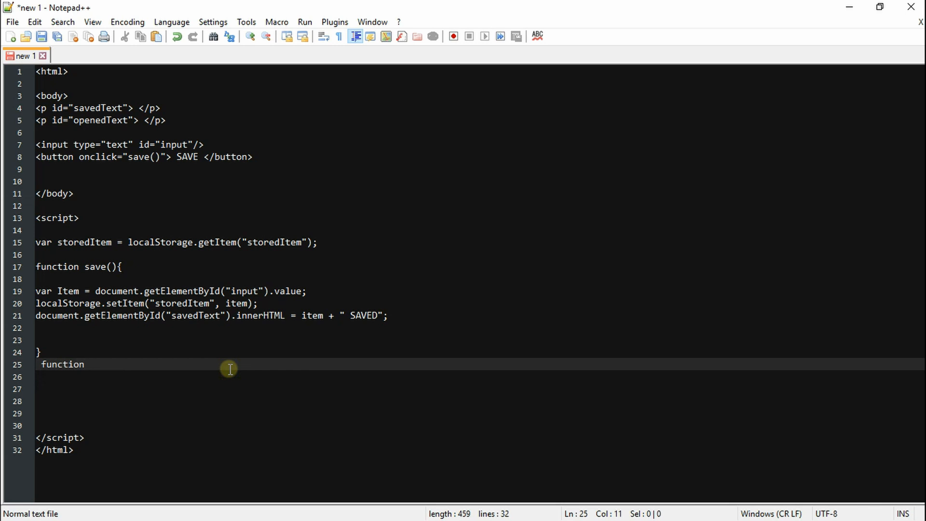
Write function get() called by body onload, reading storedItem from localStorage.
{"action": "type", "text": "get(){"}
{"action": "left_click", "coordinate": [480, 413]}
{"action": "type", "text": "}"}
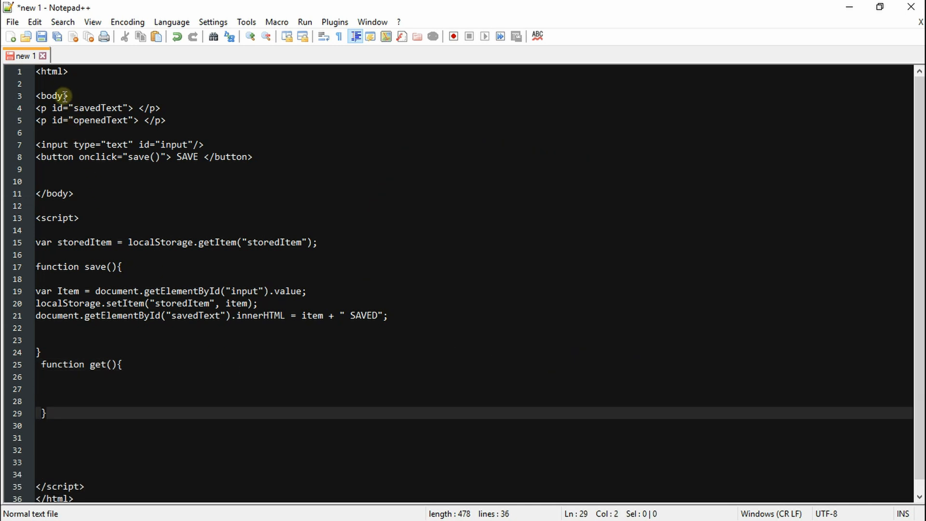
{"action": "type", "text": "onload=\"get()"}
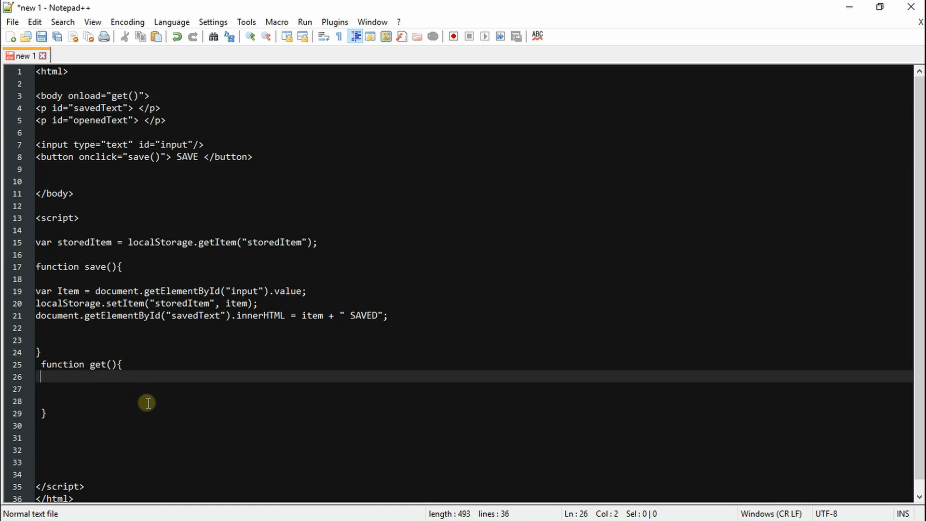
{"action": "type", "text": "localStorage.getItem"}
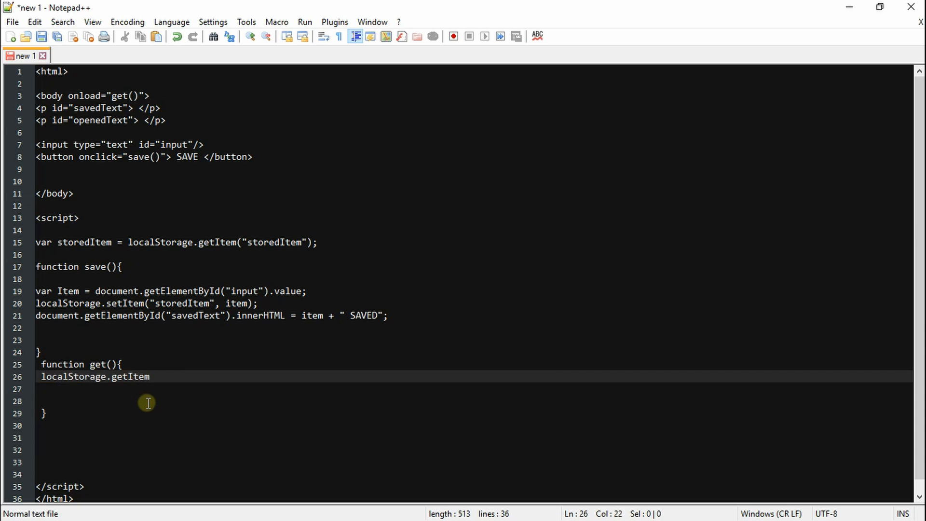
{"action": "type", "text": "(\"\")"}
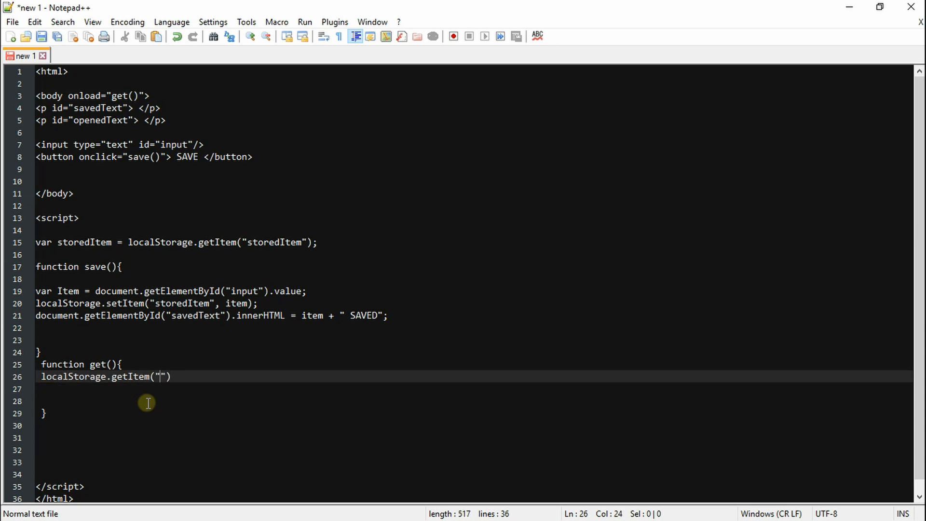
{"action": "type", "text": "storedItem"}
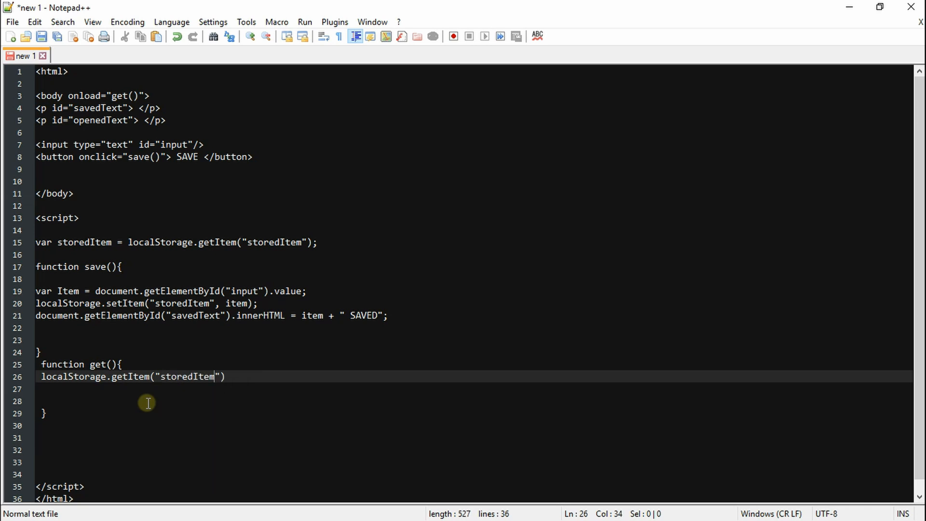
{"action": "type", "text": ";"}
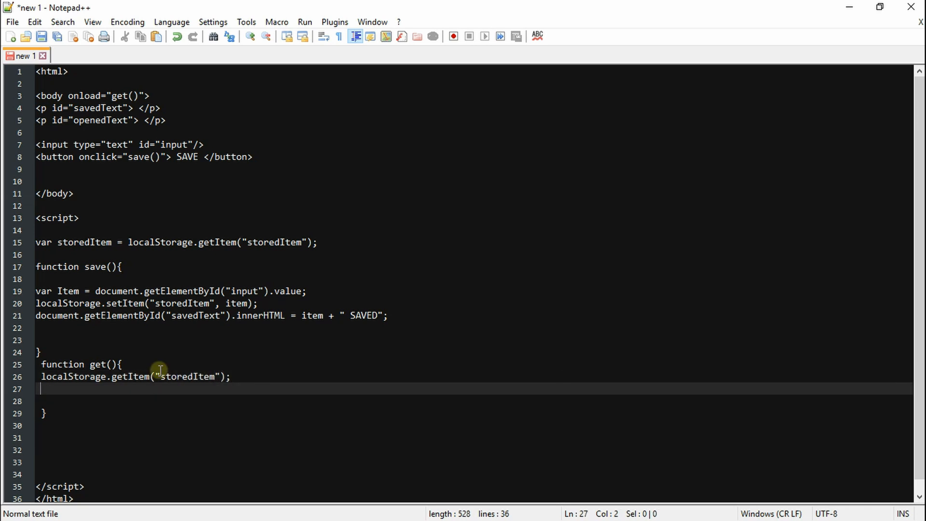
Make get() show storedItem + " OPENED" in the paragraph and save the page as SAVING.html.
{"action": "type", "text": "document.getElementById(\"savedText\").innerHTML = item + \" SAVED\";"}
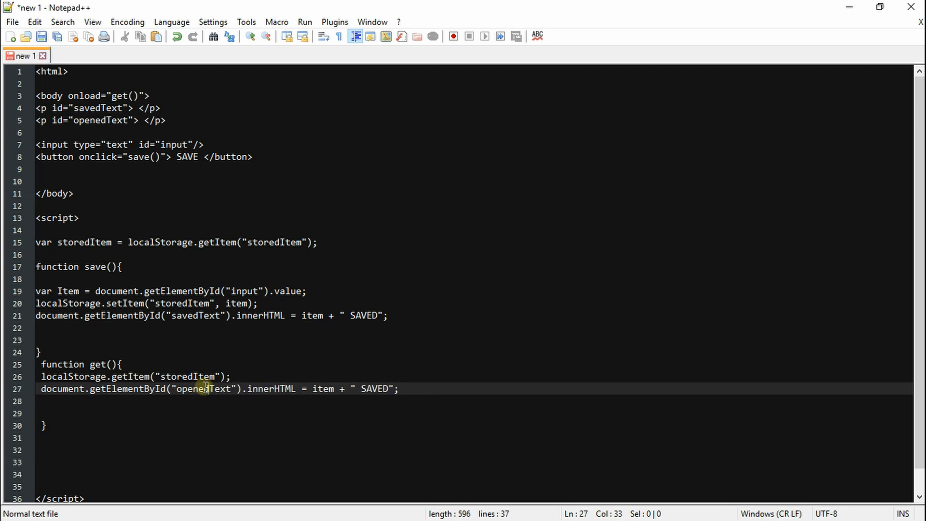
{"action": "type", "text": "storedItem"}
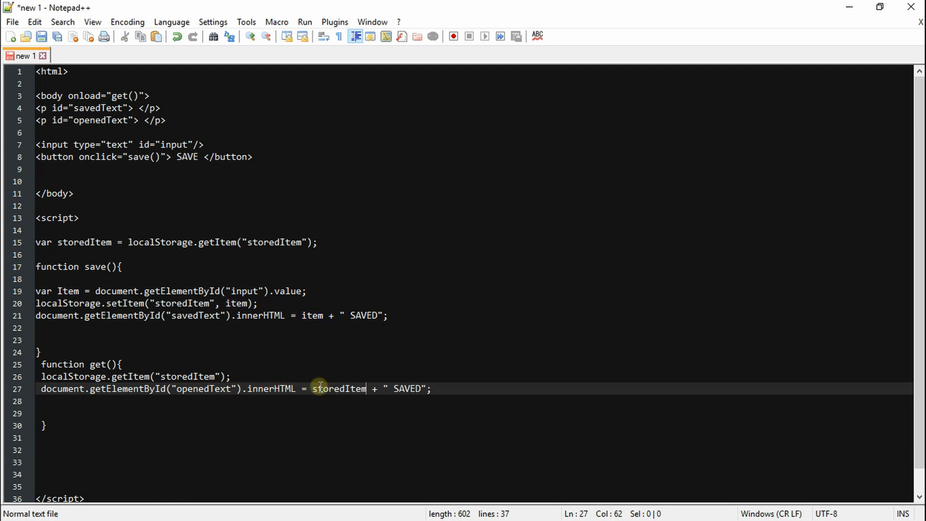
{"action": "double_click", "coordinate": [406, 389]}
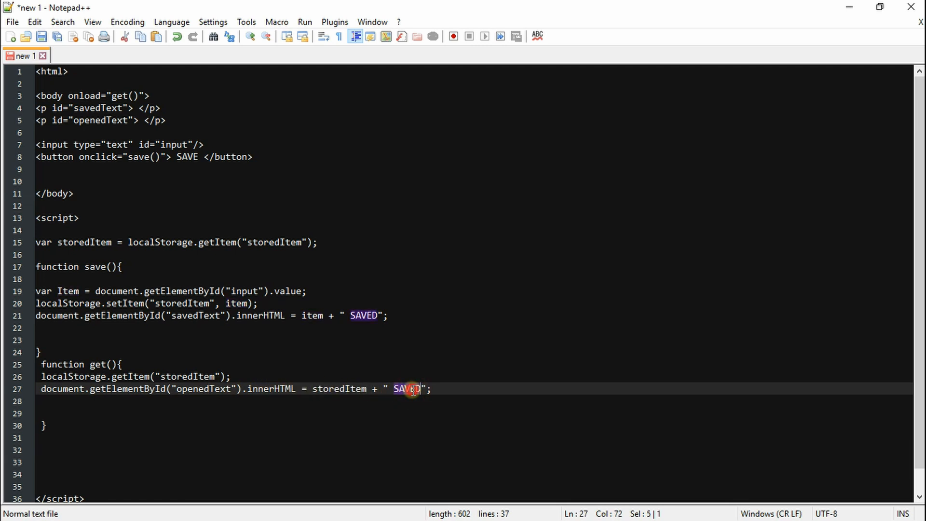
{"action": "type", "text": "OPENED"}
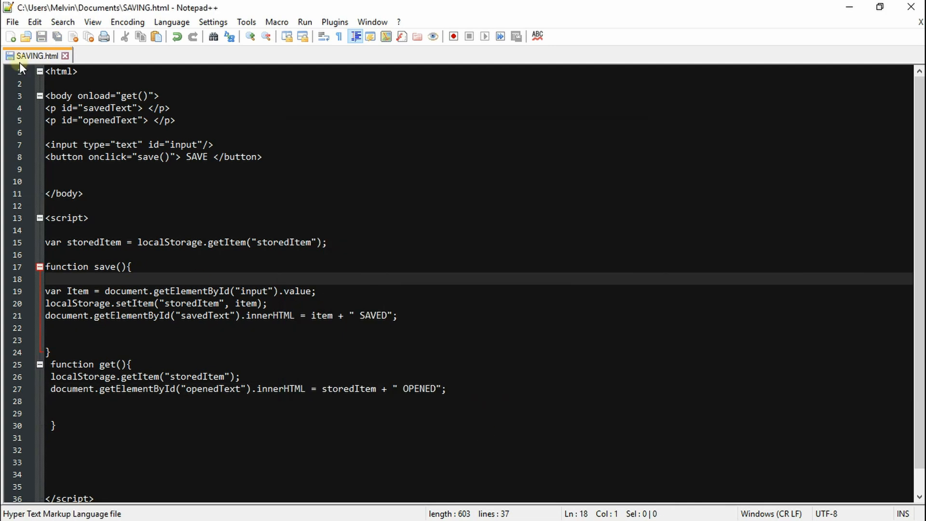
{"action": "left_click", "coordinate": [12, 23]}
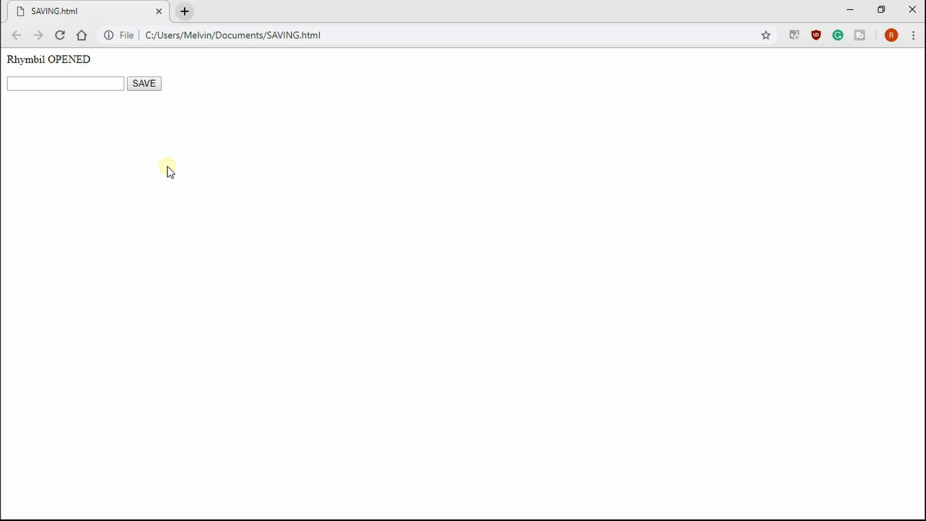
{"action": "mouse_move", "coordinate": [158, 186]}
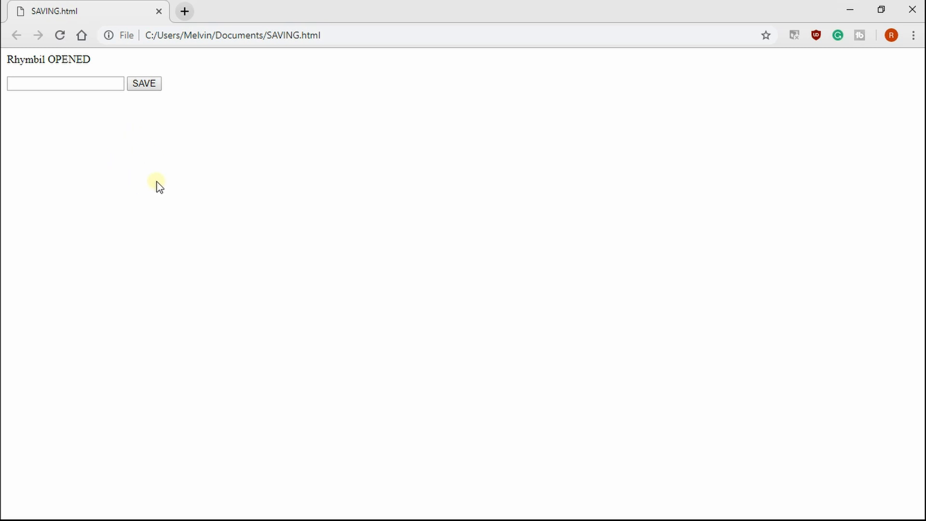
{"action": "mouse_move", "coordinate": [130, 159]}
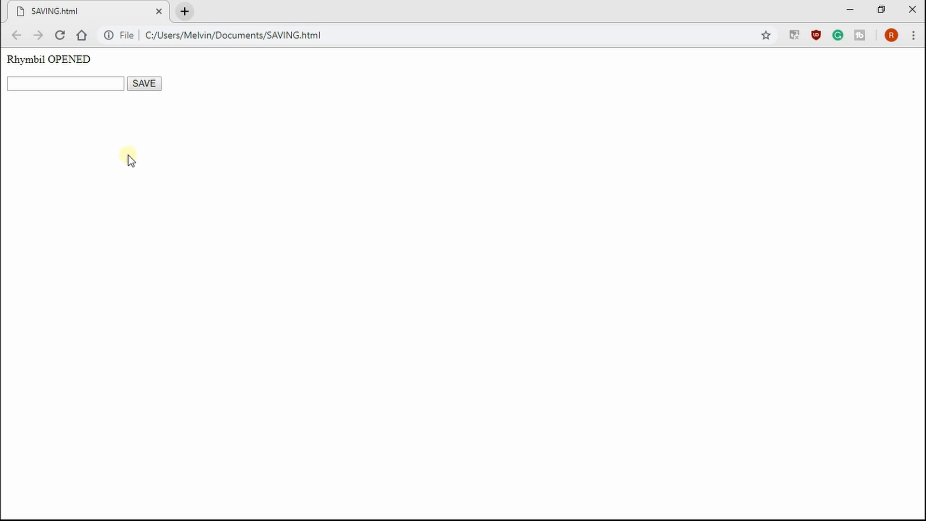
Save Hey Guys then lol, reload to see lol OPENED, and start entering Rhymbil.
{"action": "type", "text": "Hey"}
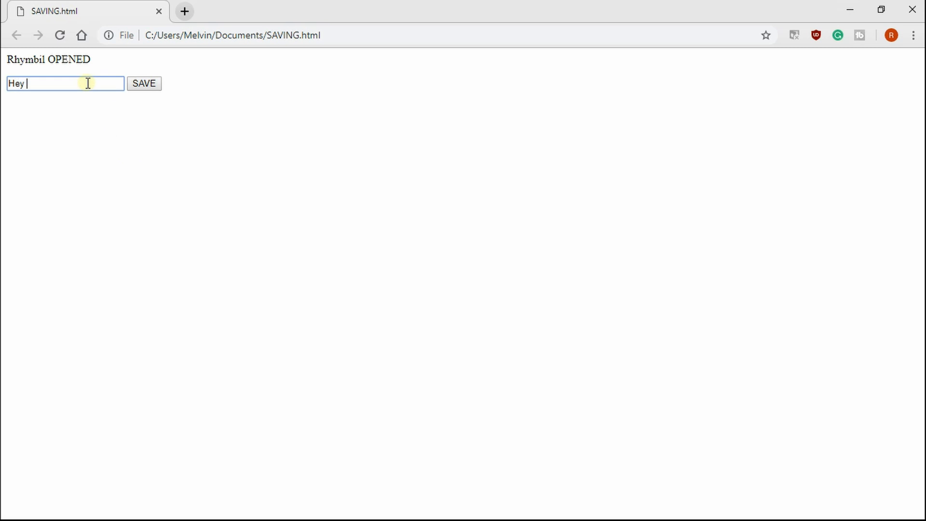
{"action": "type", "text": "Guys"}
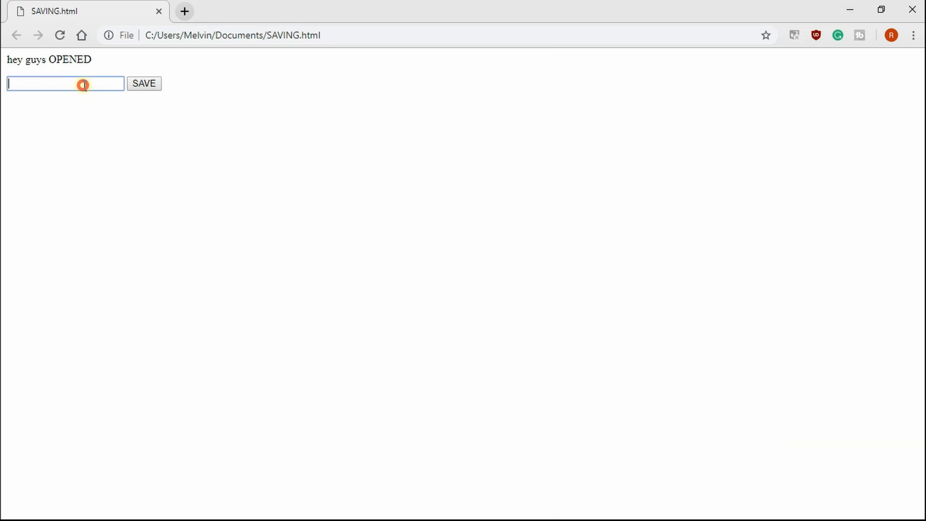
{"action": "mouse_move", "coordinate": [75, 72]}
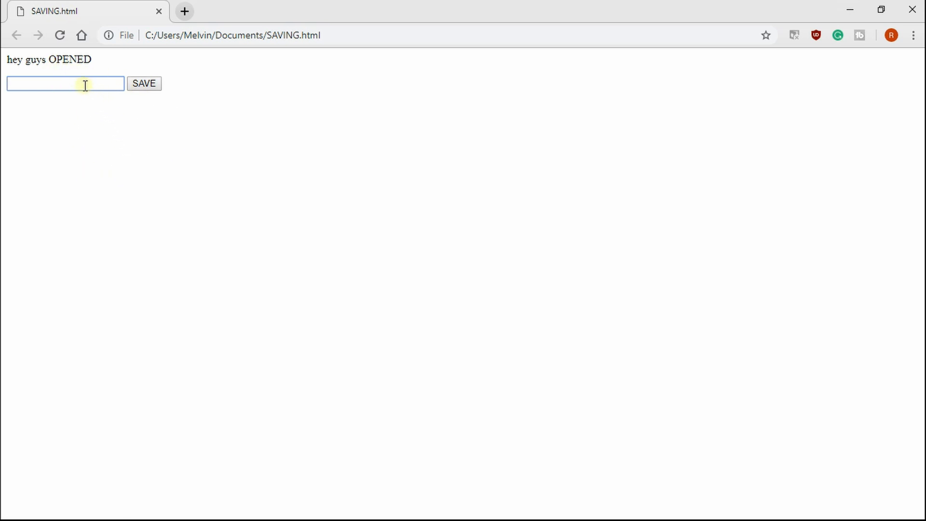
{"action": "type", "text": "lol"}
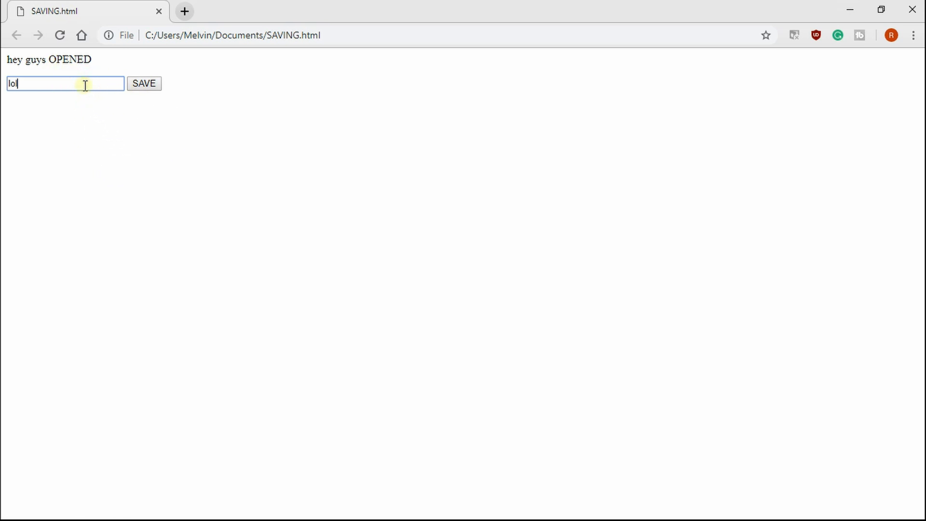
{"action": "left_click", "coordinate": [144, 83]}
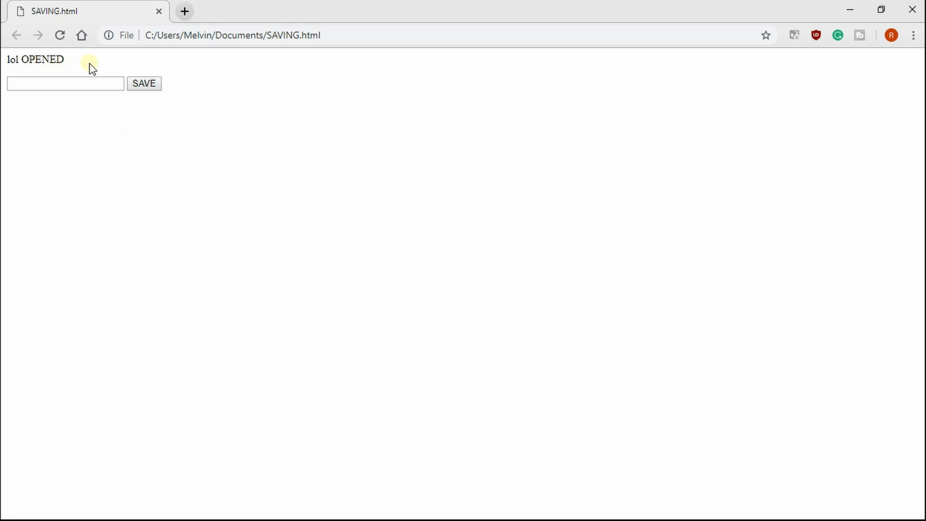
{"action": "left_click", "coordinate": [64, 83]}
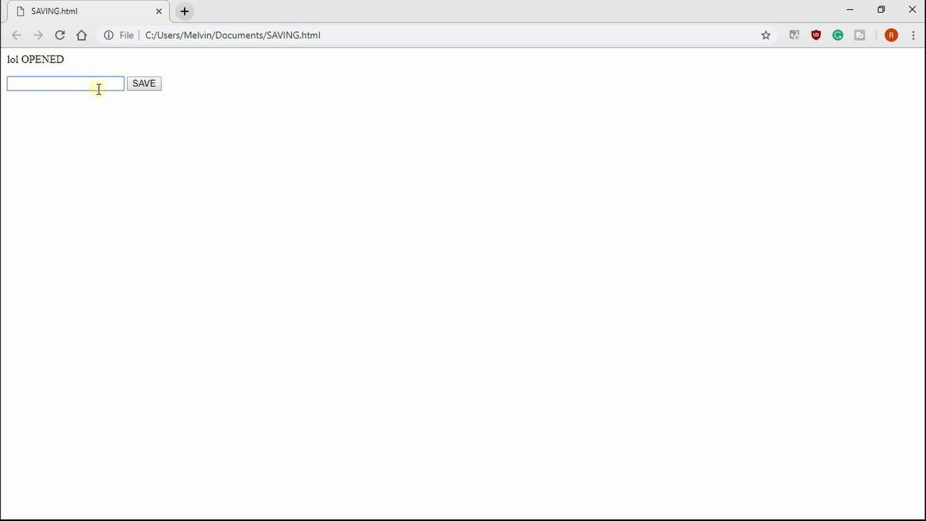
{"action": "type", "text": "Rhymbil"}
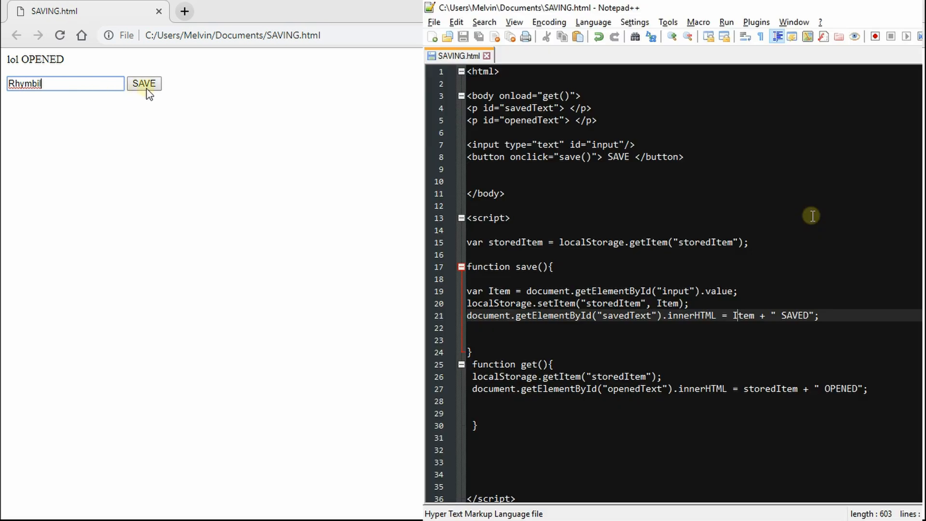
Save Rhymbil so the page shows Rhymbil SAVED above lol OPENED.
{"action": "left_click", "coordinate": [144, 83]}
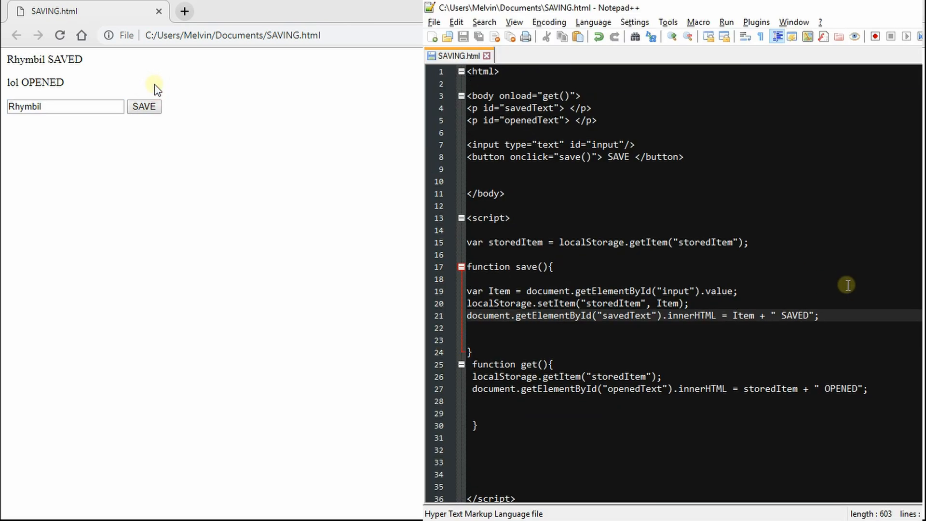
{"action": "mouse_move", "coordinate": [167, 155]}
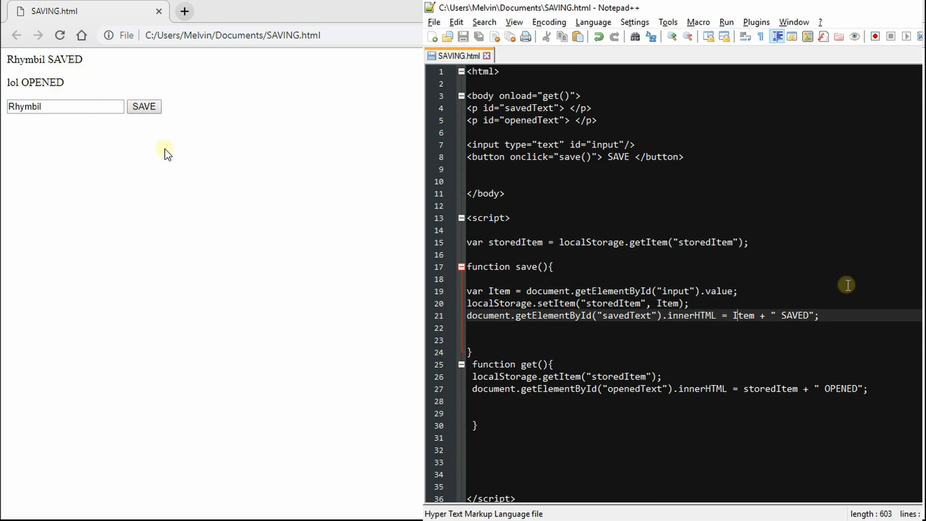
{"action": "mouse_move", "coordinate": [166, 215]}
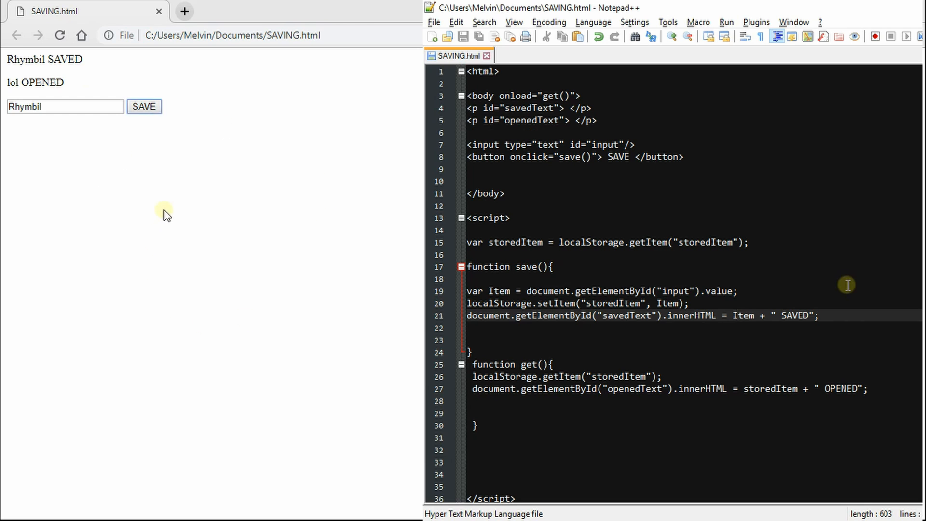